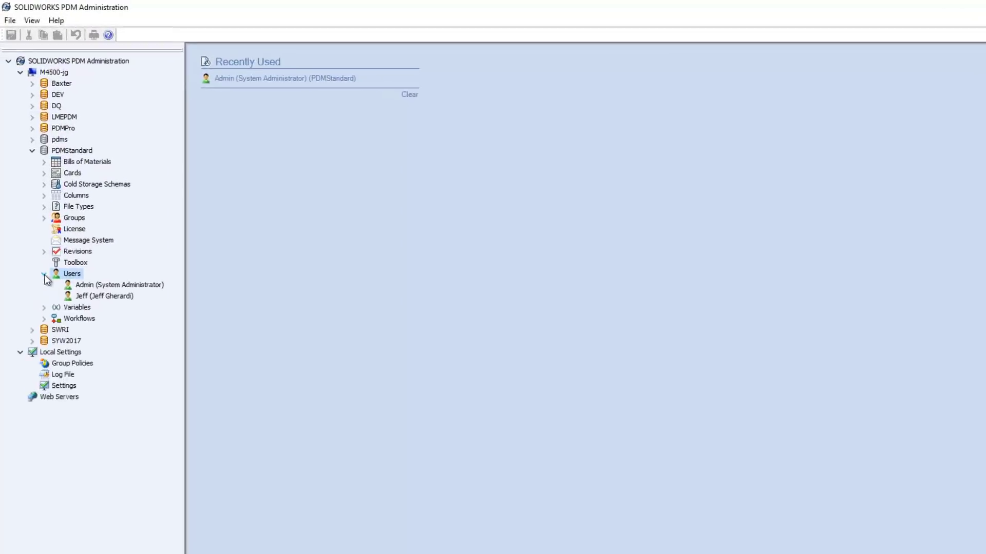
# Review the Admin user's folder and per-state permissions, then close the properties
pyautogui.doubleClick(117, 285)
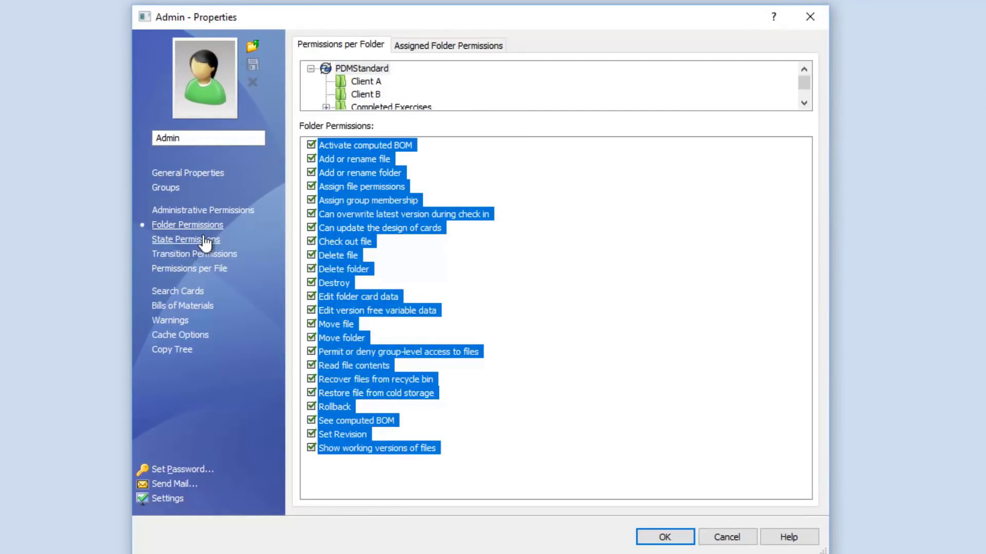
pyautogui.click(185, 239)
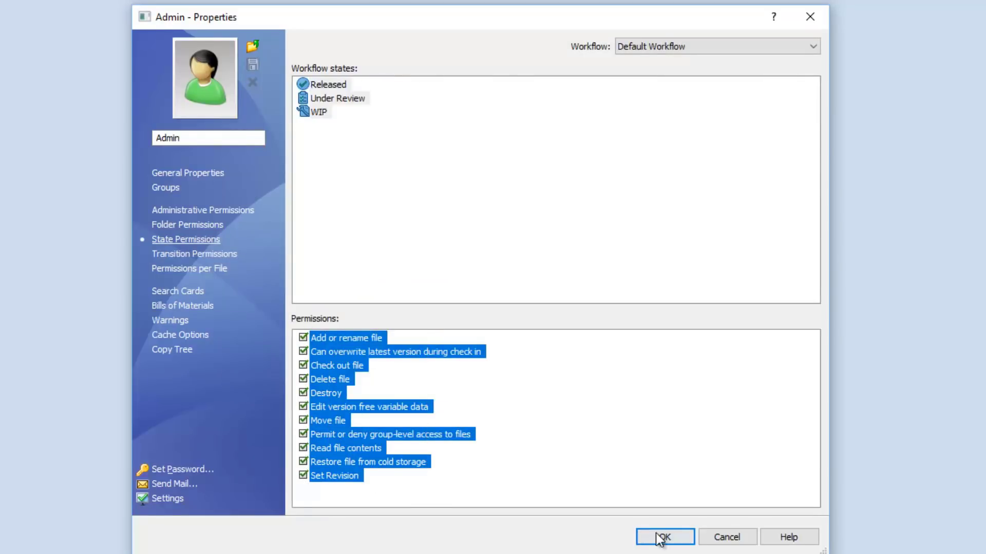
pyautogui.click(663, 536)
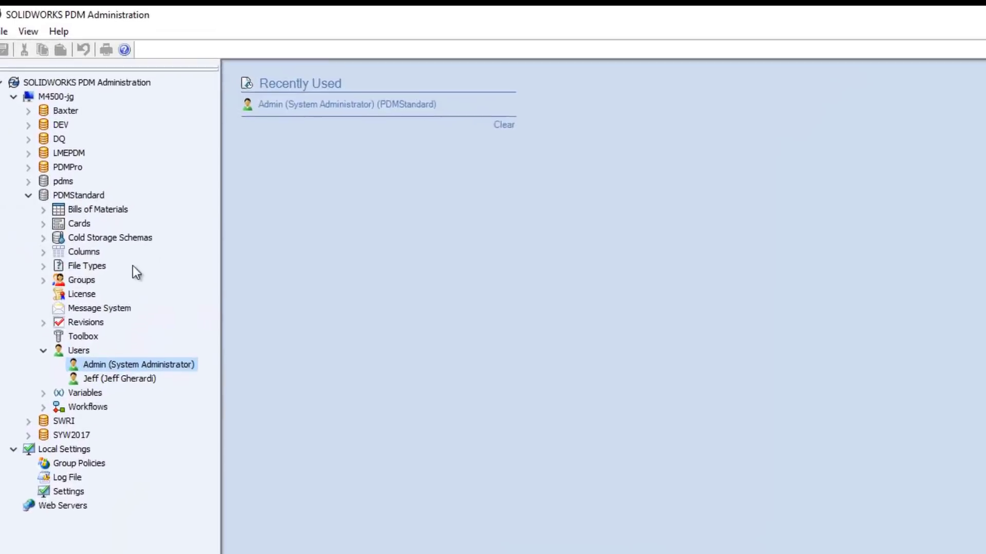
# Set the vault's duplicate file name policy to 'Do not allow duplicates'
pyautogui.rightClick(87, 266)
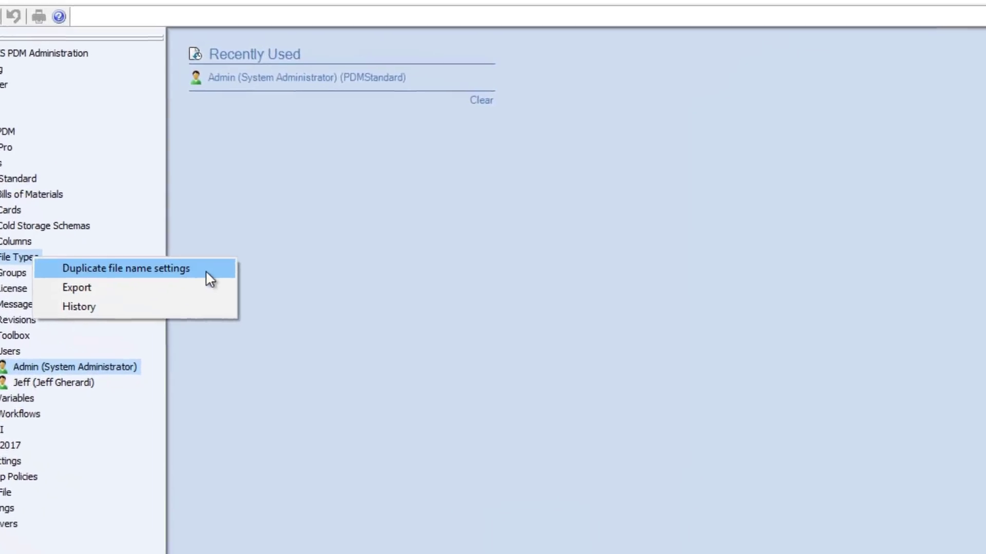
pyautogui.click(125, 268)
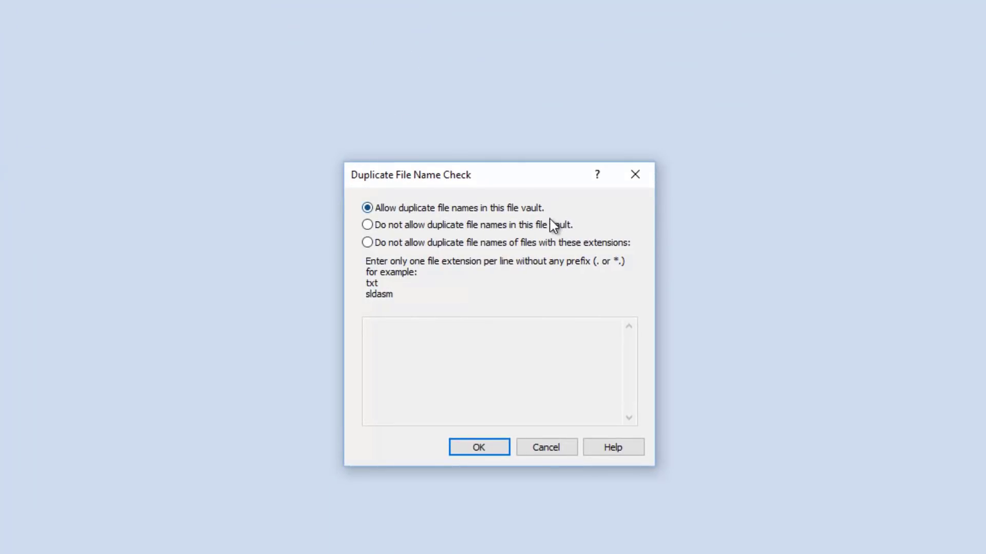
pyautogui.click(367, 225)
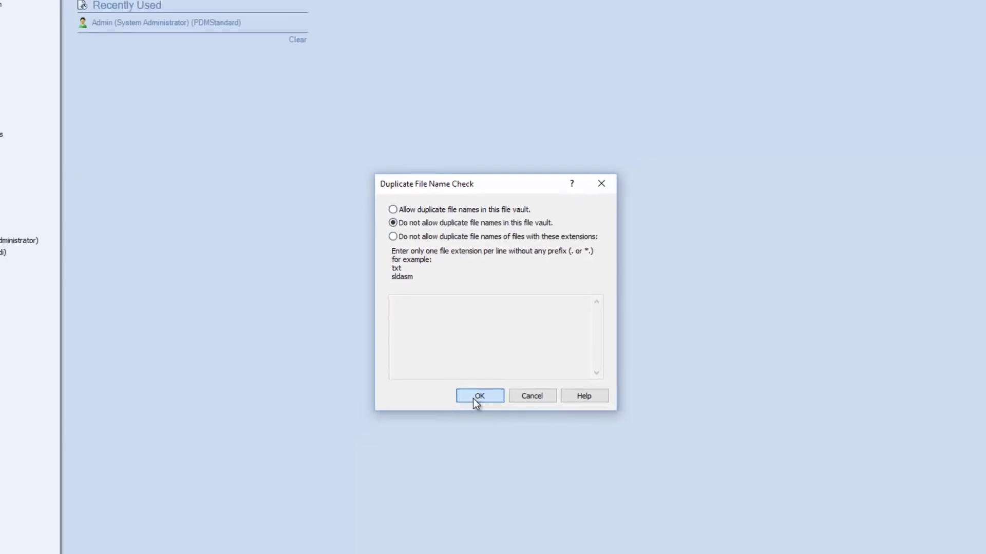
pyautogui.click(479, 395)
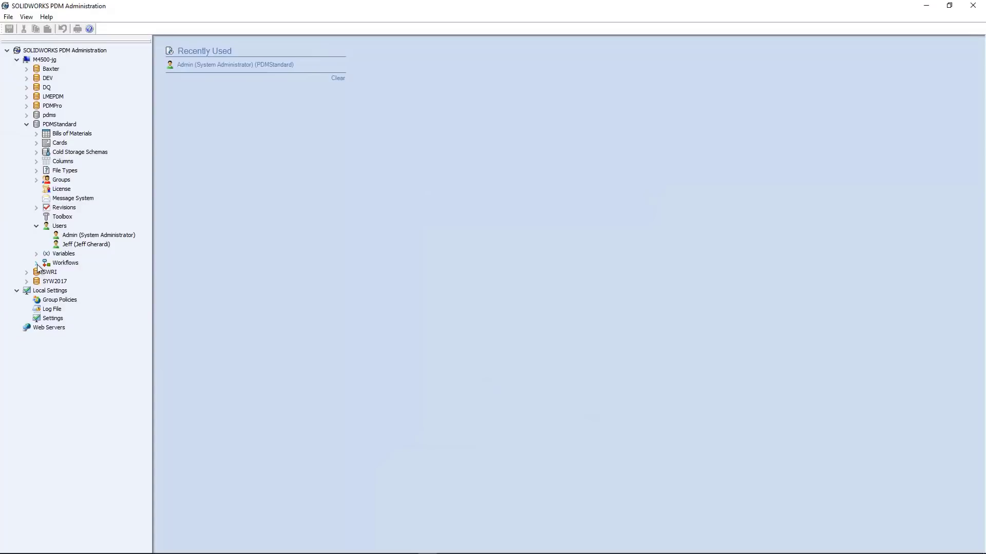
# Map the Number variable to CustomProperty 'Number' for slddrw, sldasm and sldprt files
pyautogui.doubleClick(63, 253)
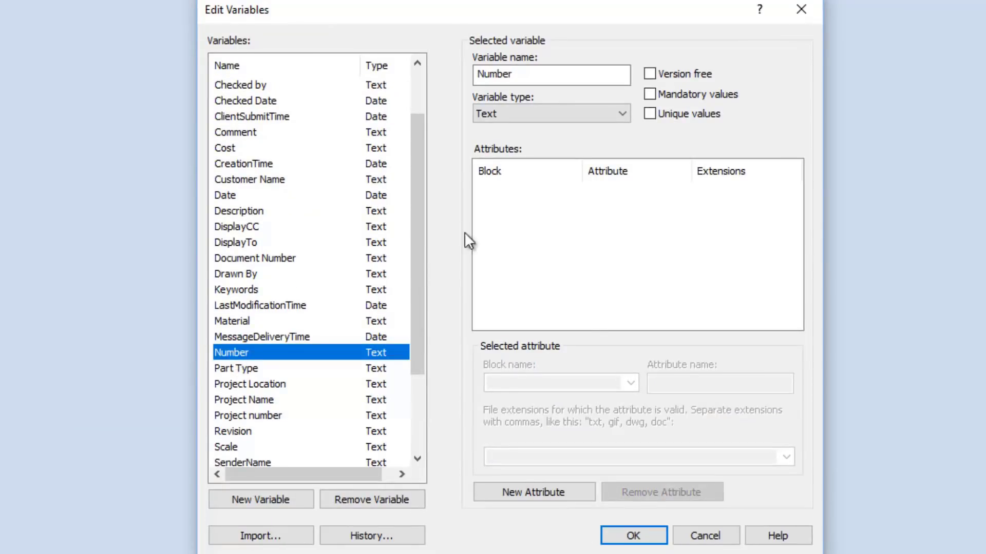
pyautogui.click(533, 493)
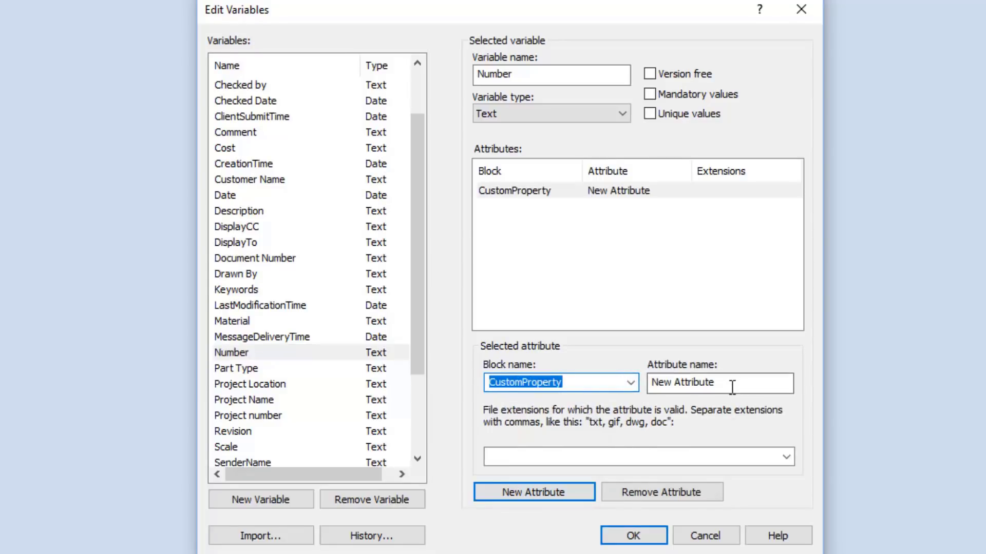
pyautogui.write('Numbe')
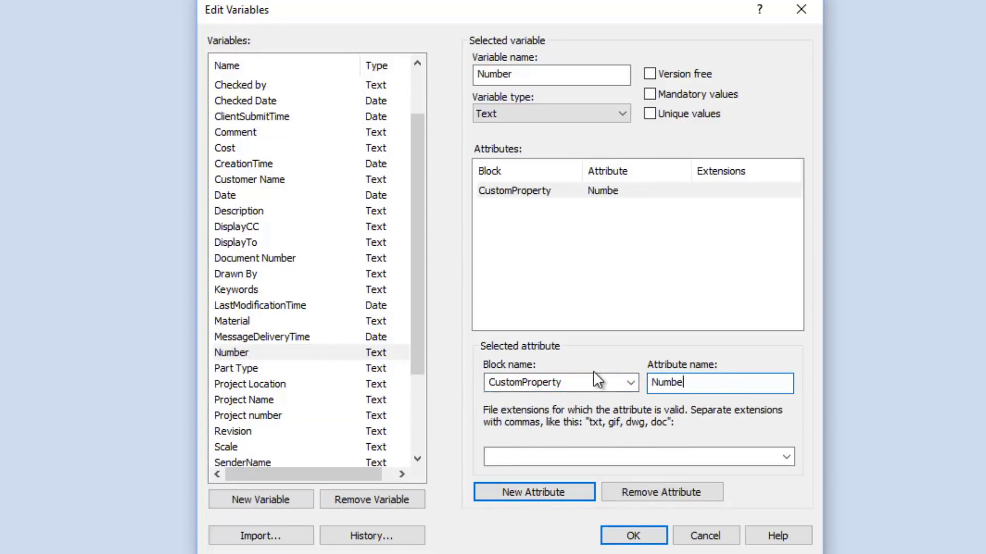
pyautogui.click(785, 457)
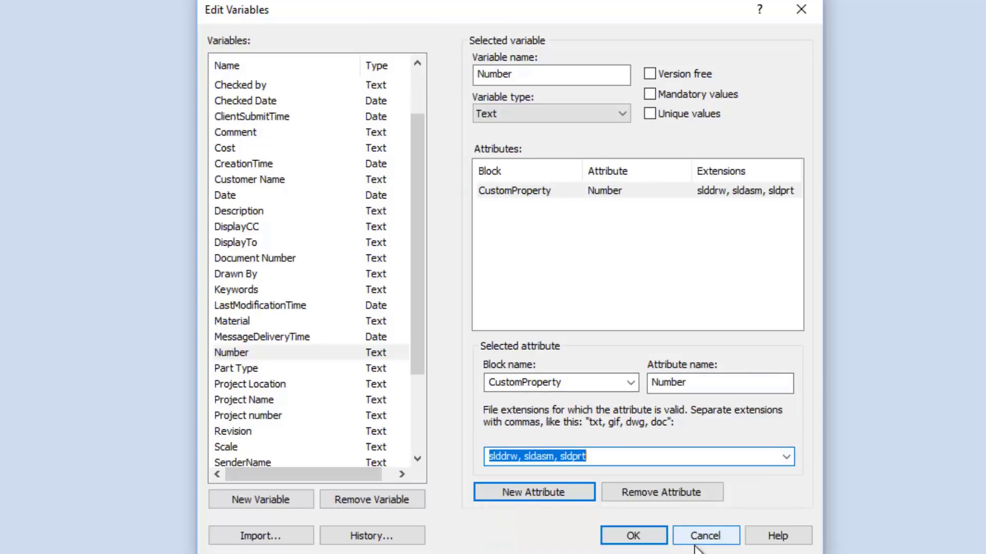
pyautogui.moveTo(634, 550)
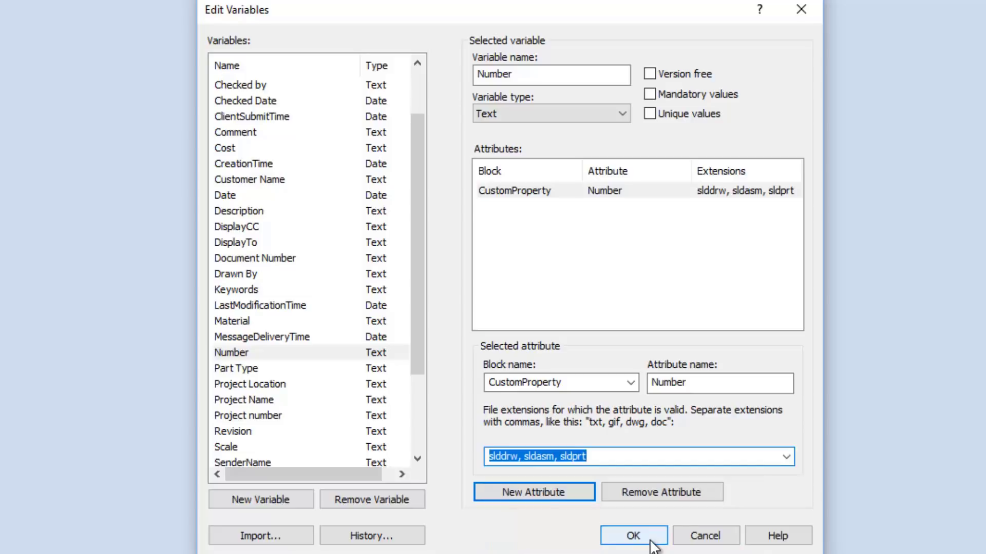
pyautogui.click(633, 536)
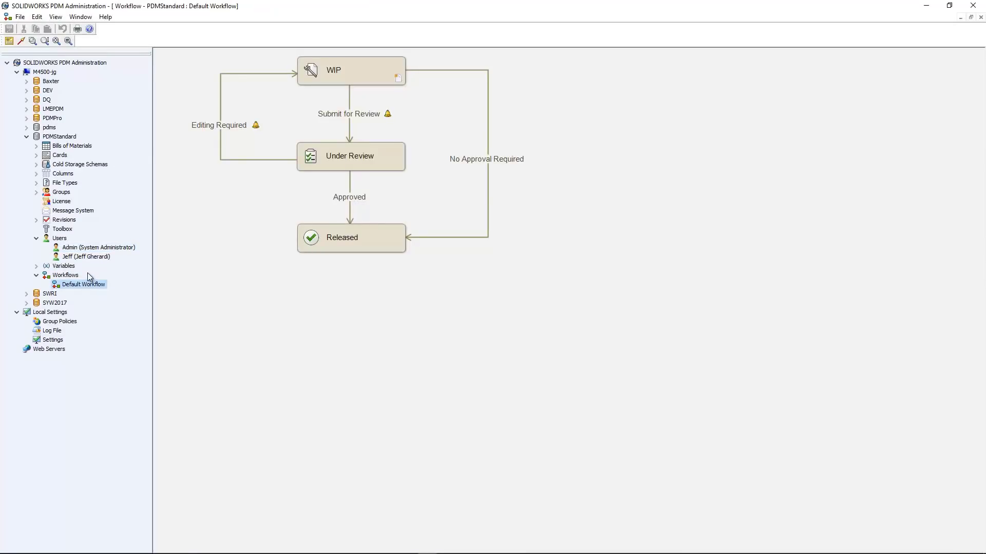
# Make the Released state the workflow's initial state
pyautogui.click(351, 238)
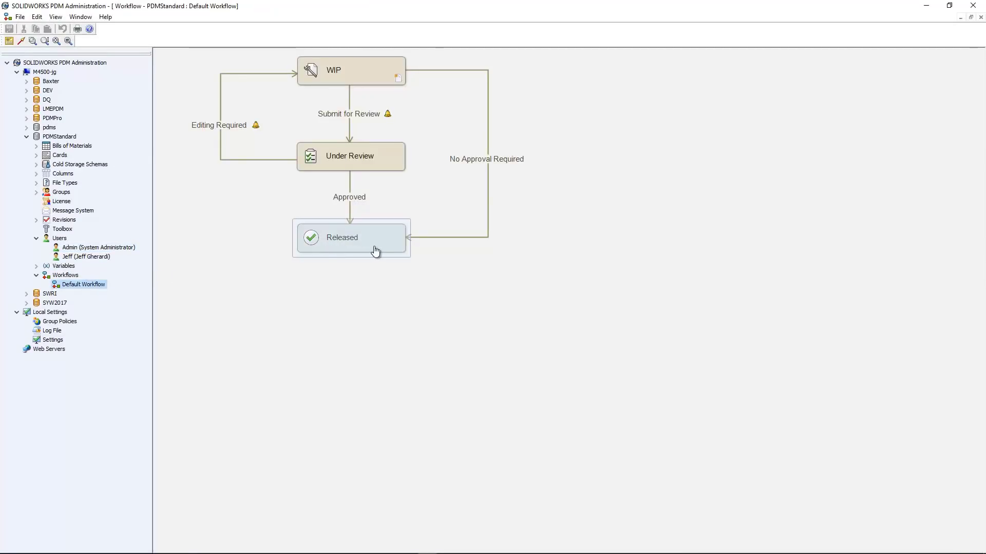
pyautogui.doubleClick(342, 238)
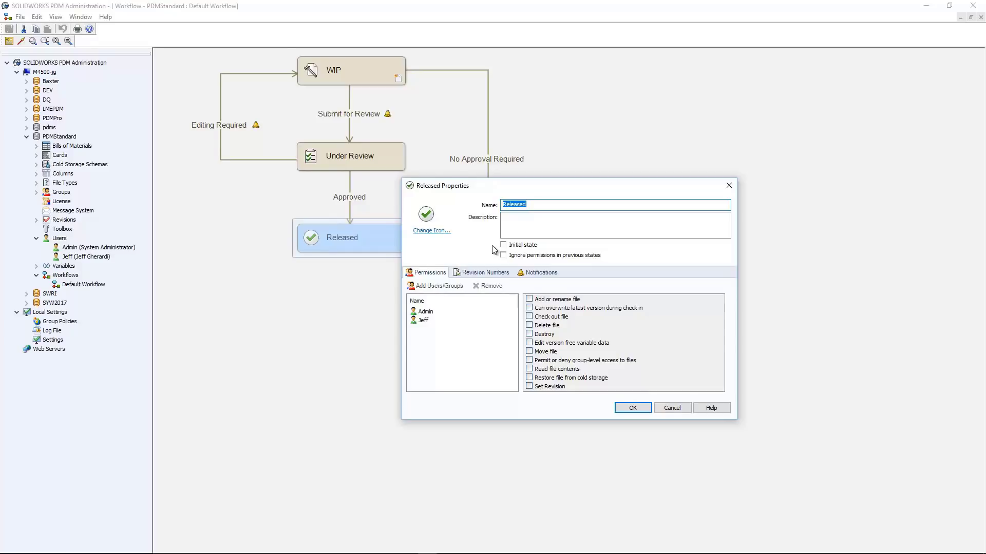
pyautogui.click(503, 244)
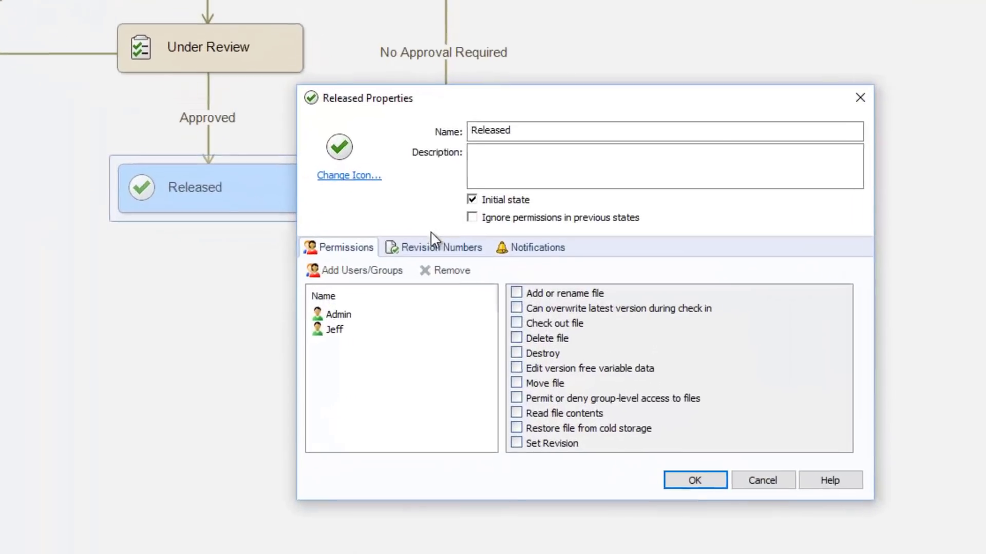
# Have Released write the Alpha Revision Number into the Revision variable, incrementing by 1
pyautogui.click(441, 247)
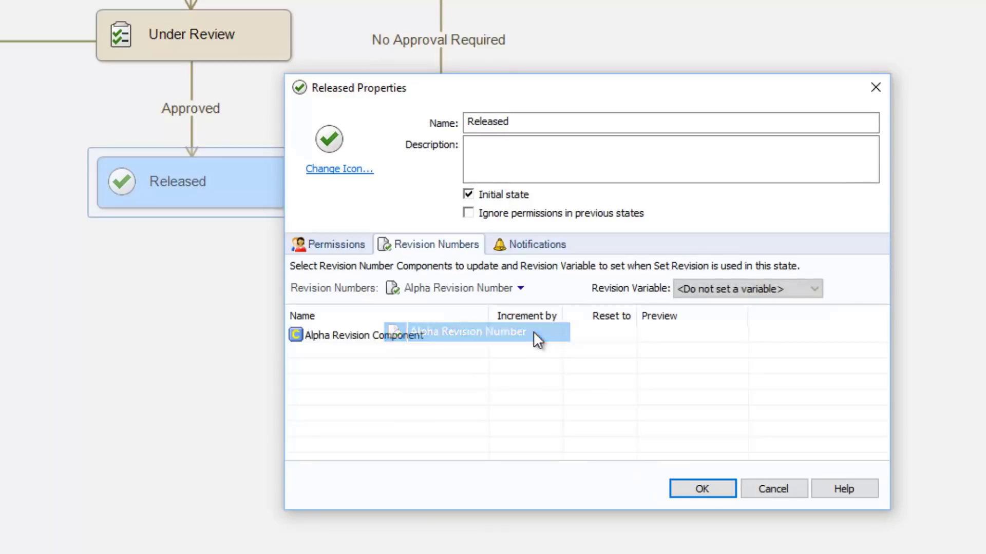
pyautogui.click(526, 335)
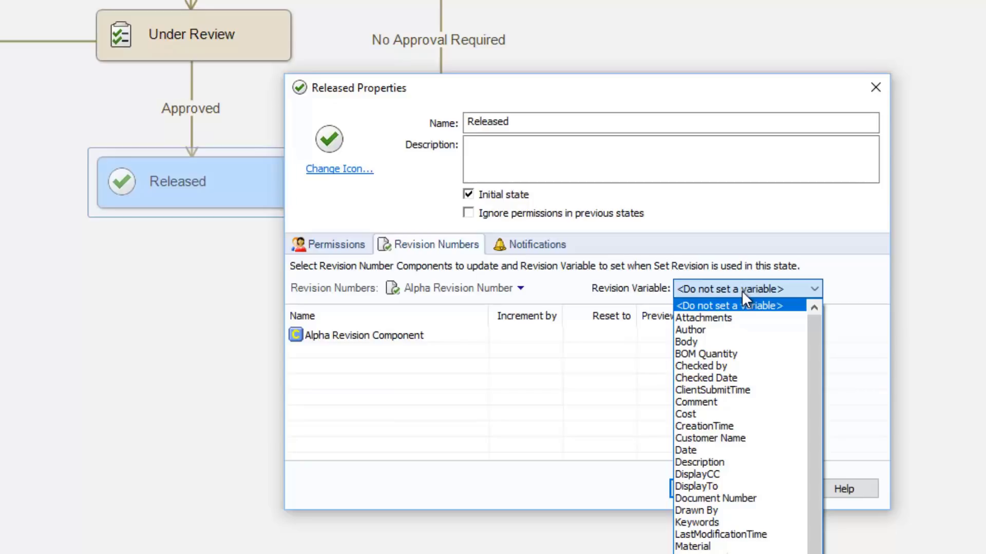
pyautogui.moveTo(744, 298)
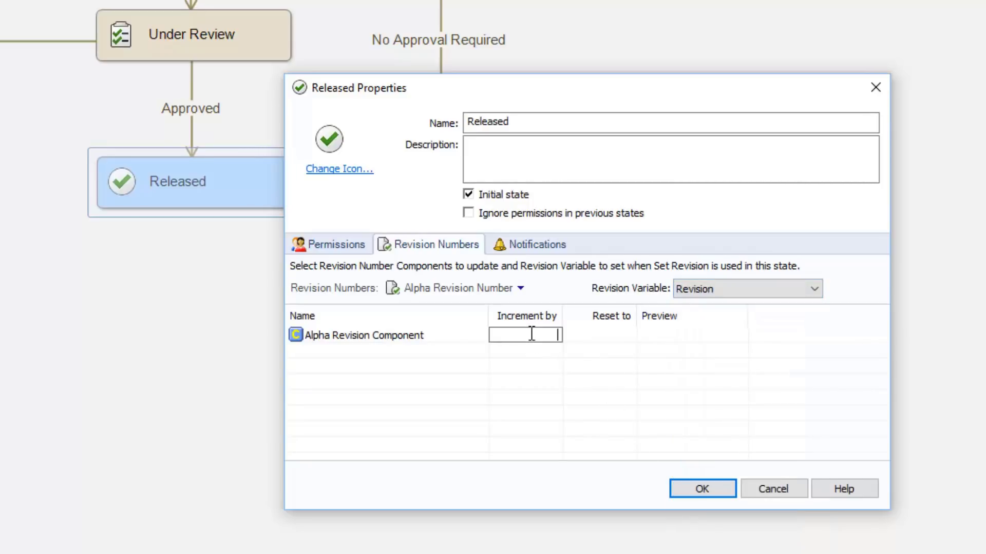
pyautogui.write('1')
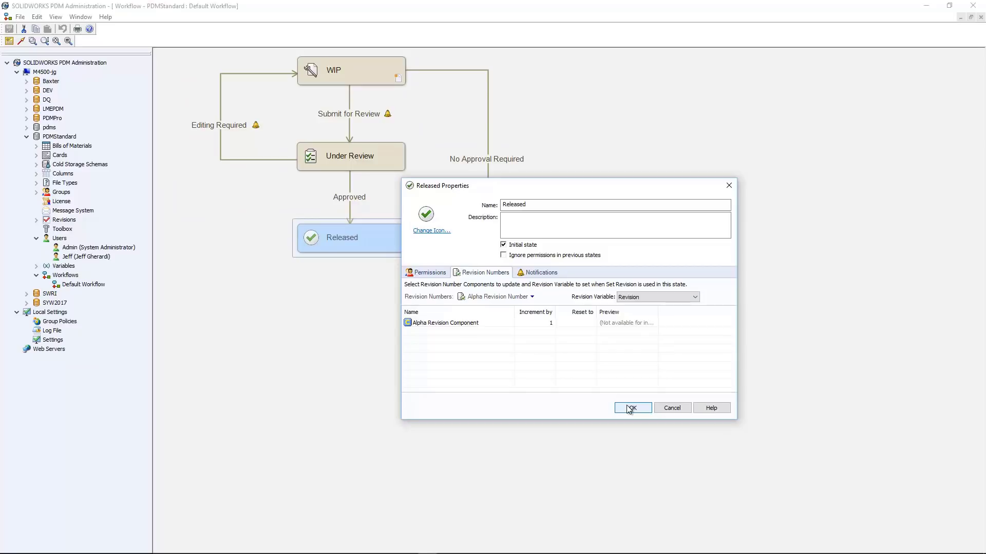
pyautogui.click(632, 408)
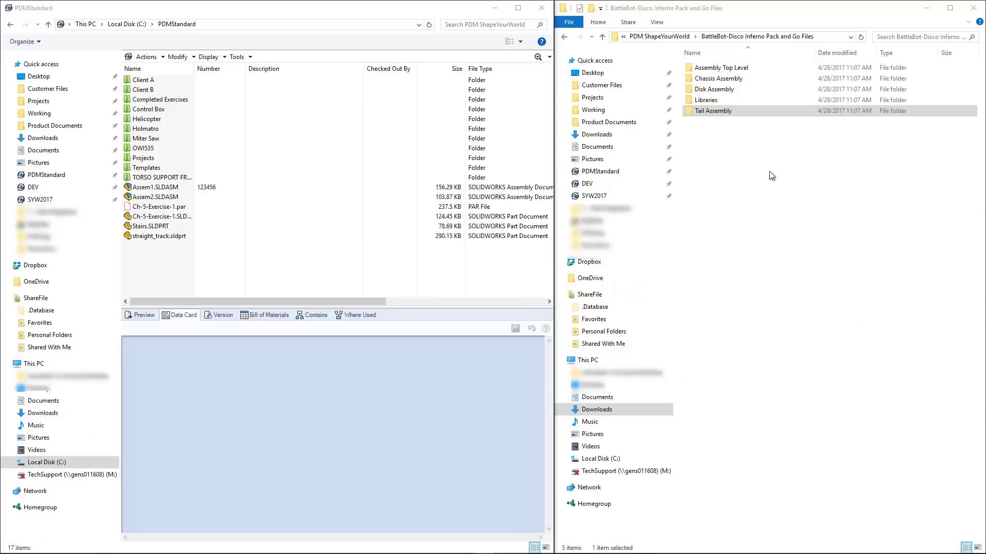
# Copy the Tail Assembly folder into PDMStandard\Projects\BattleBot and dismiss the duplicate names report
pyautogui.rightClick(713, 111)
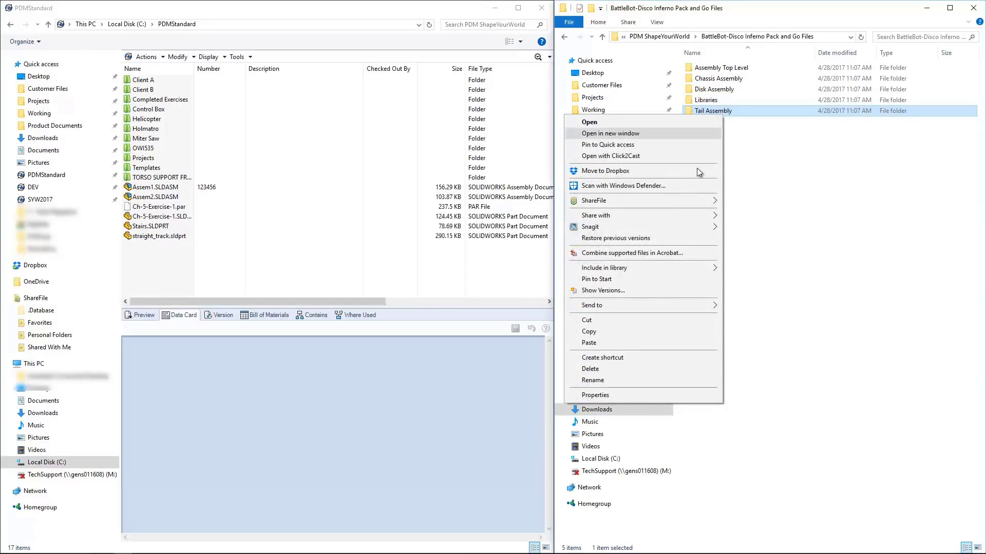
pyautogui.click(657, 331)
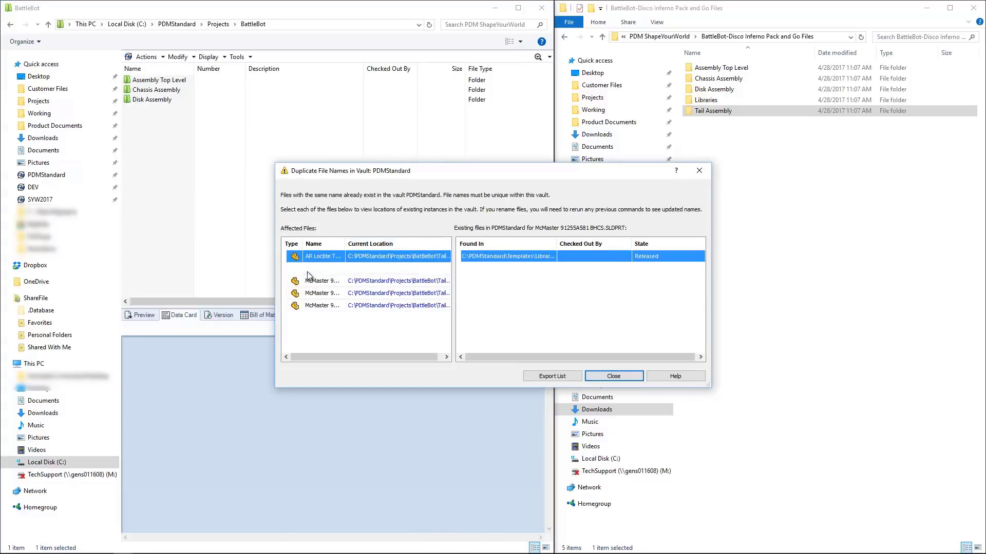
pyautogui.click(322, 293)
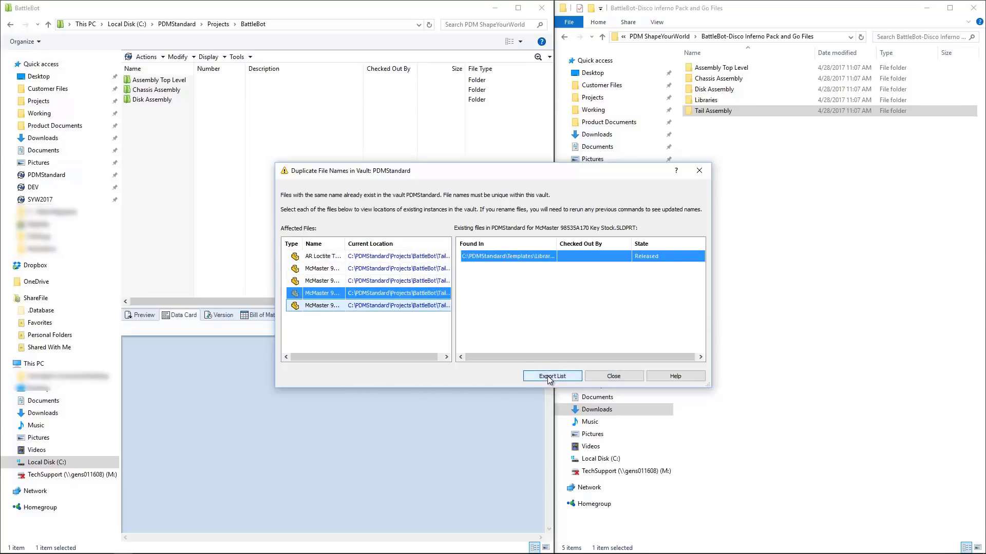
pyautogui.click(552, 375)
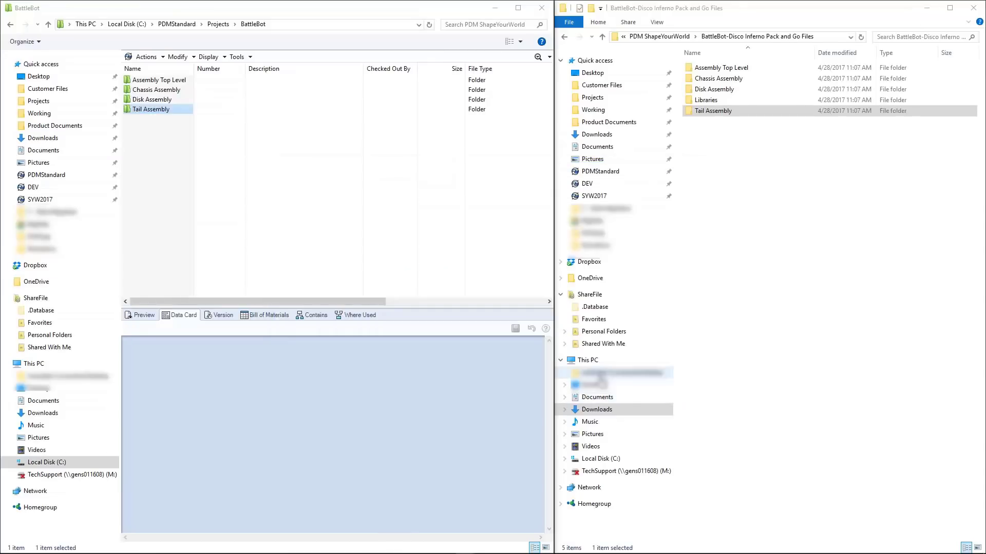
# Open the copied Tail Assembly folder in the vault view
pyautogui.click(149, 109)
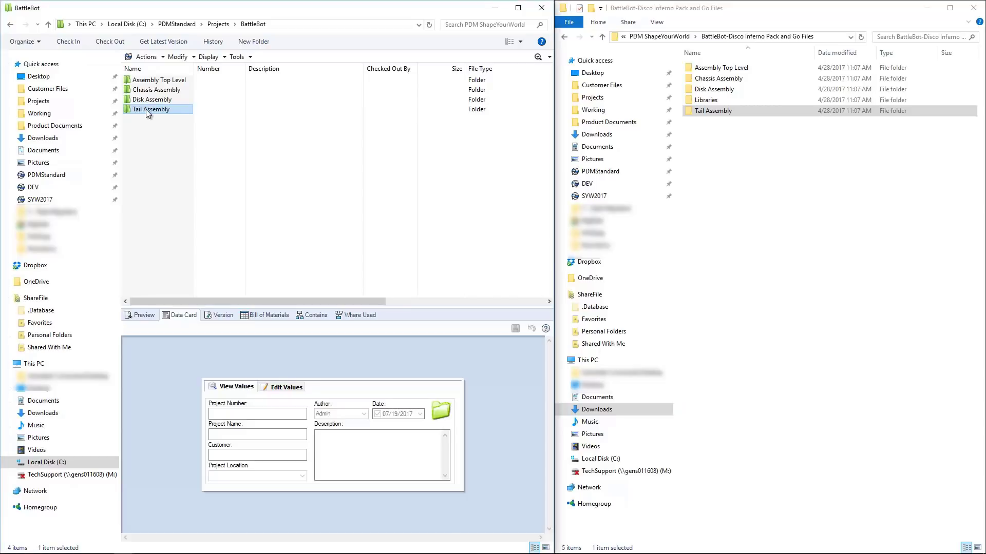
pyautogui.doubleClick(150, 109)
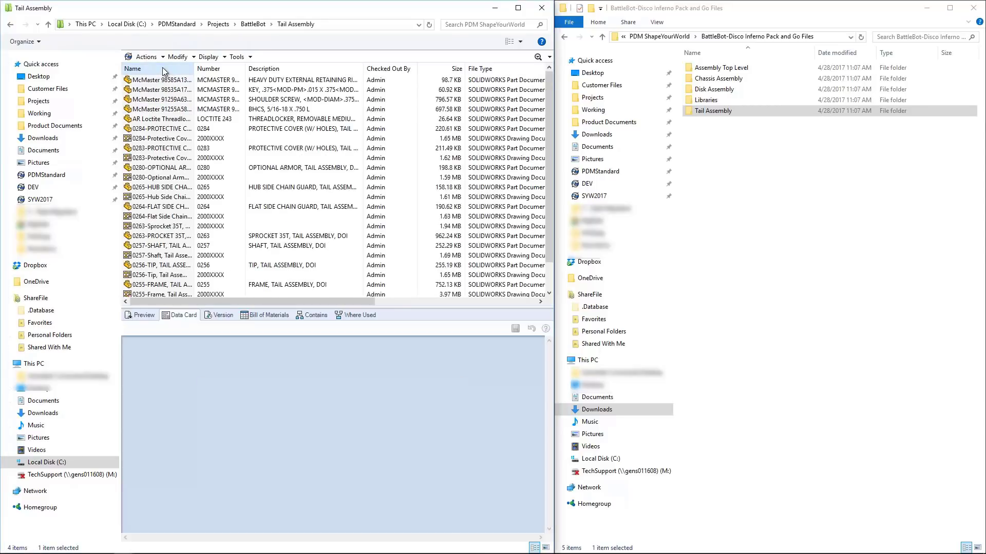
pyautogui.click(158, 119)
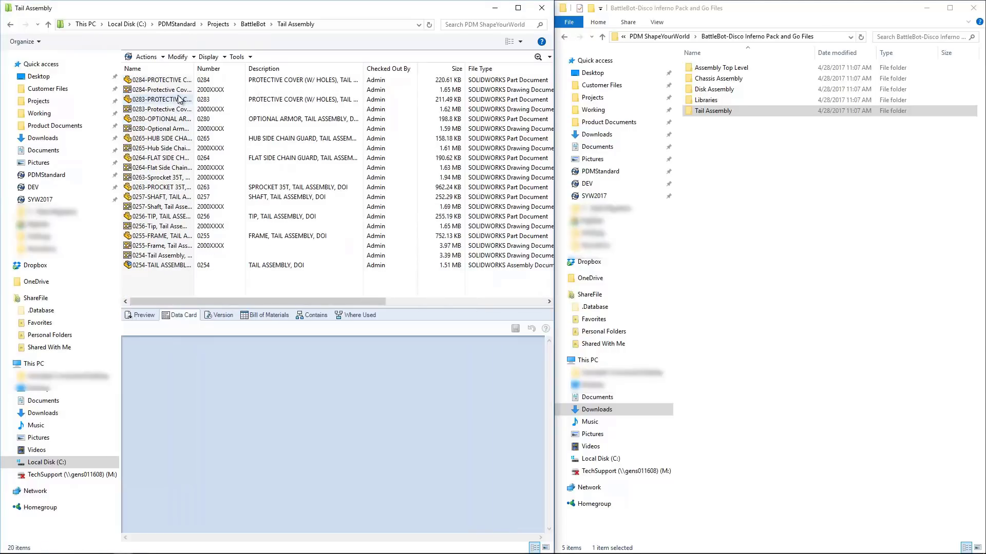
# Start Update References on all files, searching the whole PDMStandard vault beyond the selected files
pyautogui.press('ctrl+a')
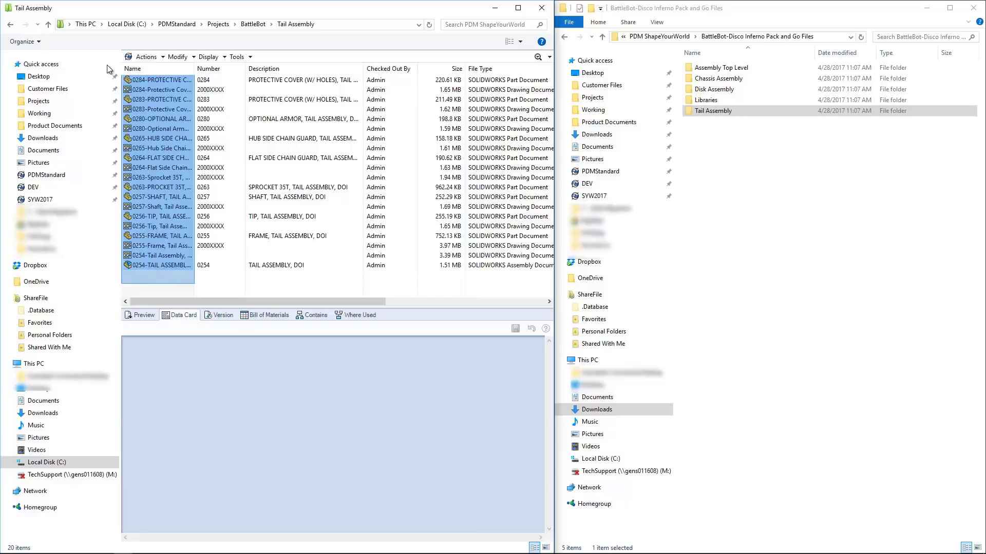
pyautogui.click(238, 57)
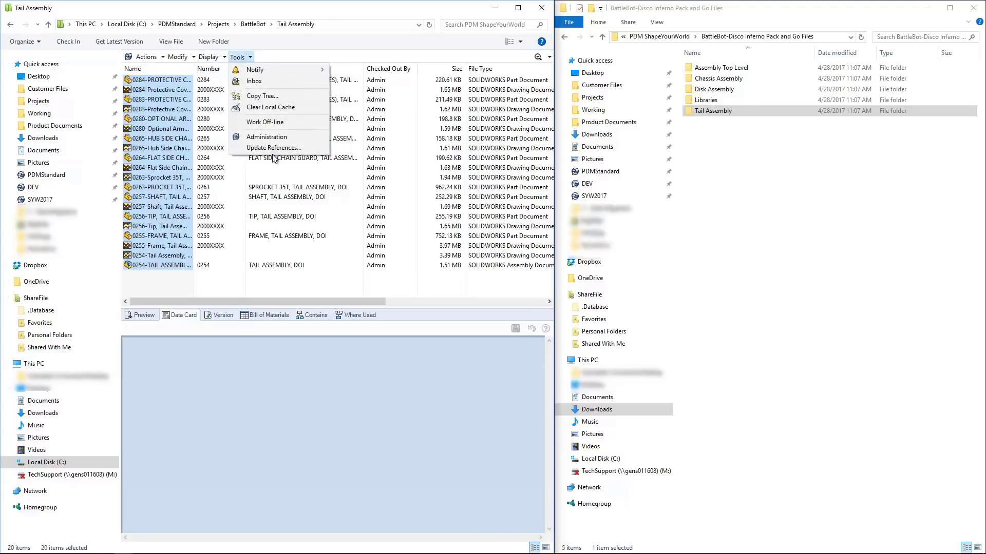
pyautogui.click(273, 147)
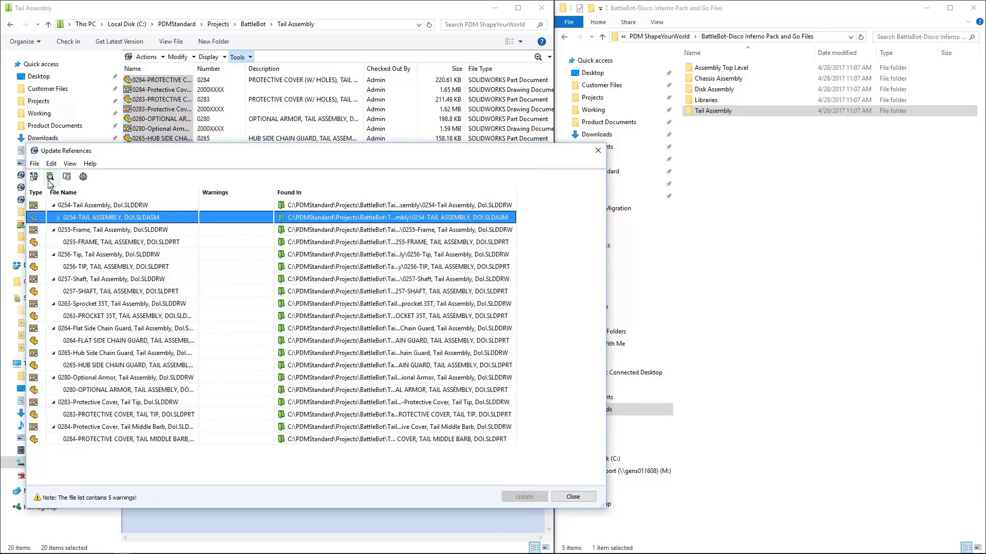
pyautogui.click(50, 177)
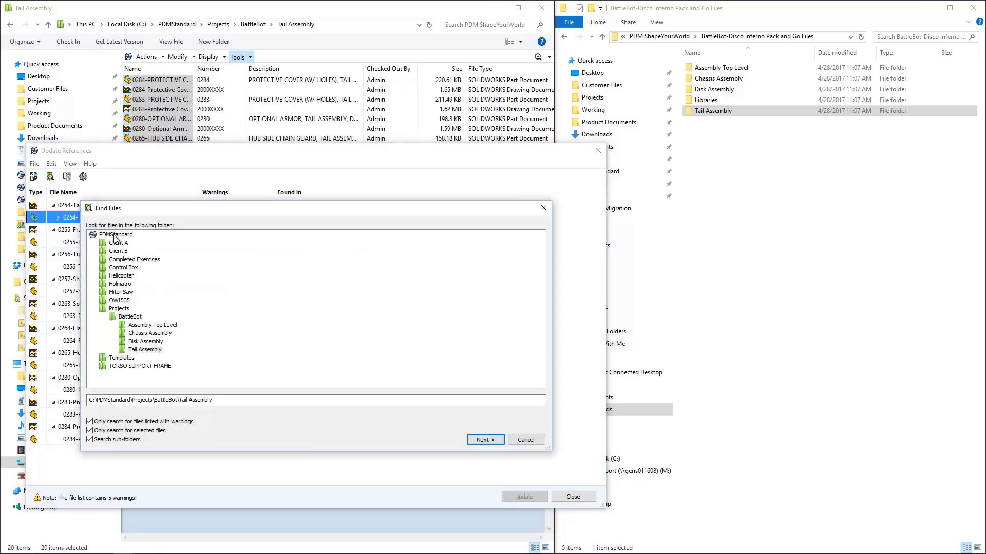
pyautogui.click(116, 235)
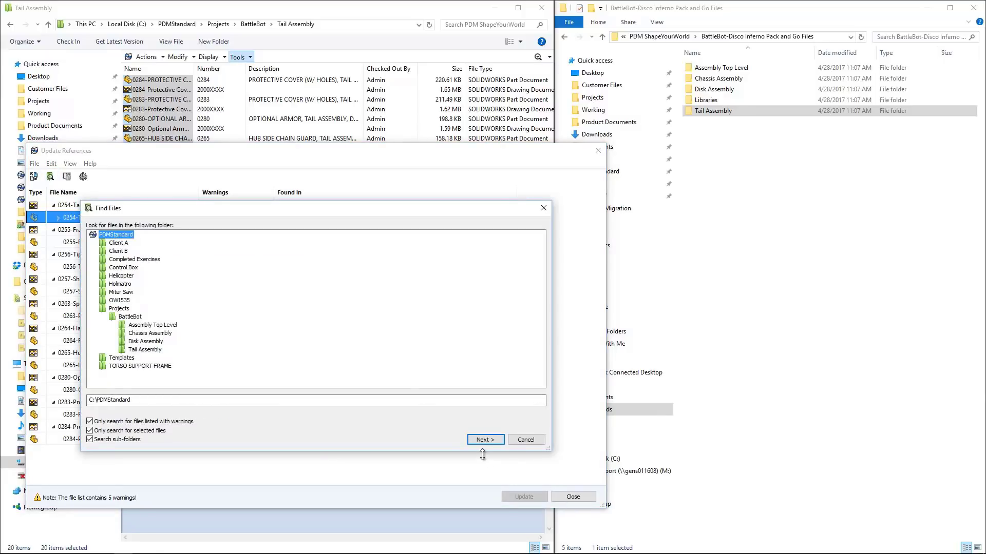
pyautogui.click(91, 431)
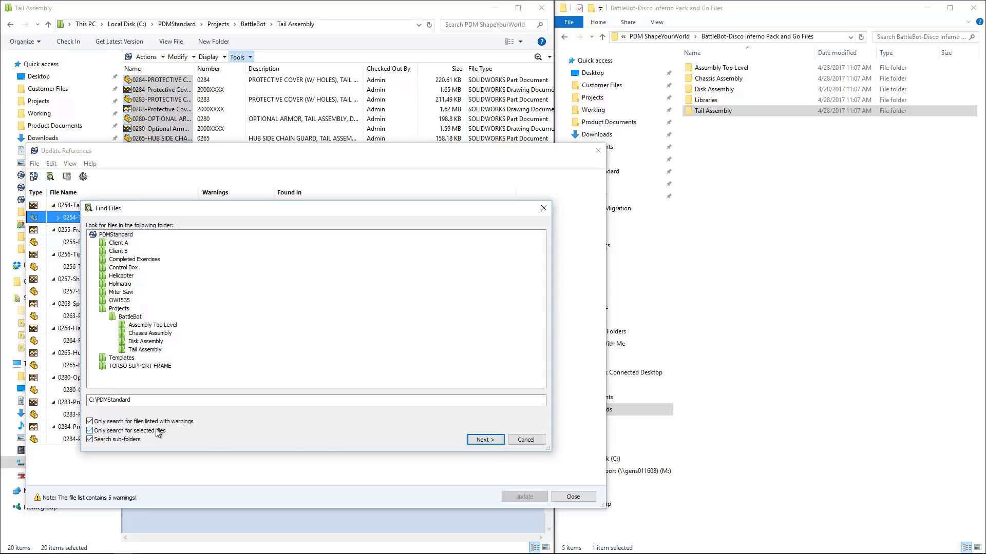
# Accept the found McMaster library parts as replacements and apply the reference updates
pyautogui.click(485, 440)
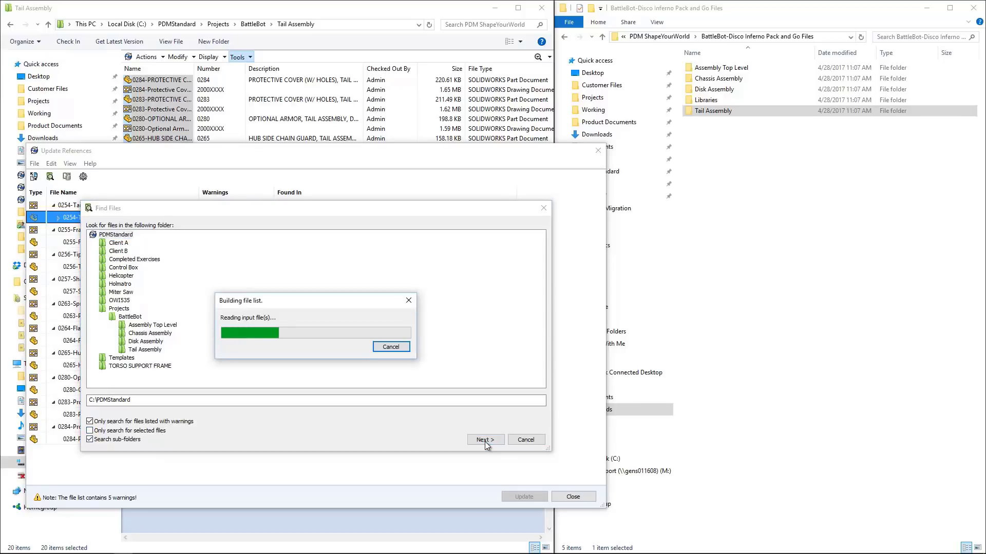
pyautogui.click(485, 439)
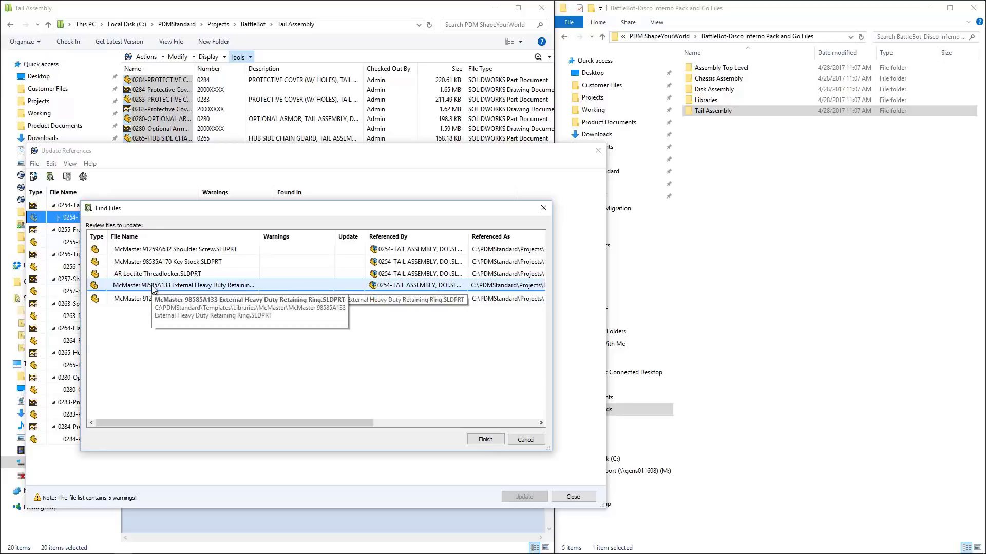
pyautogui.click(485, 439)
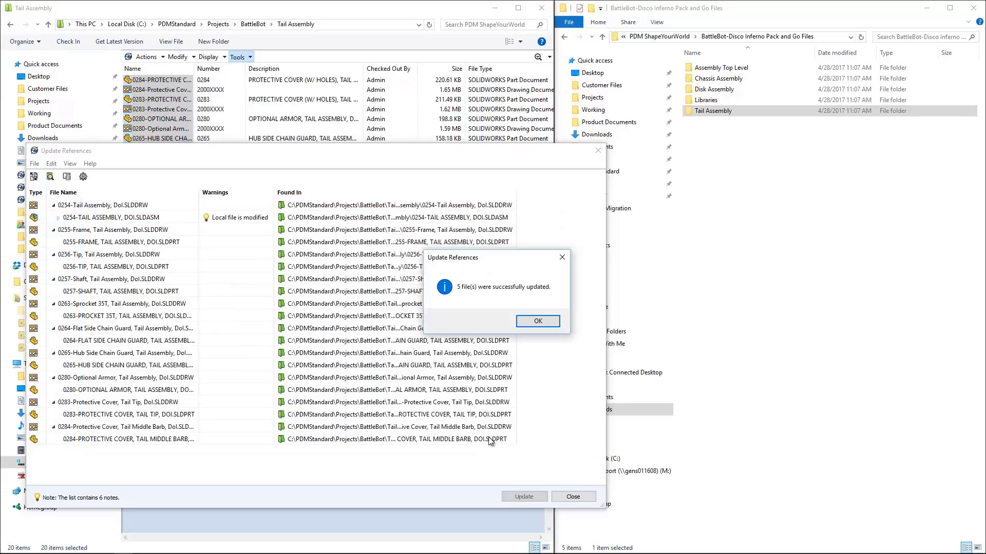
pyautogui.click(538, 320)
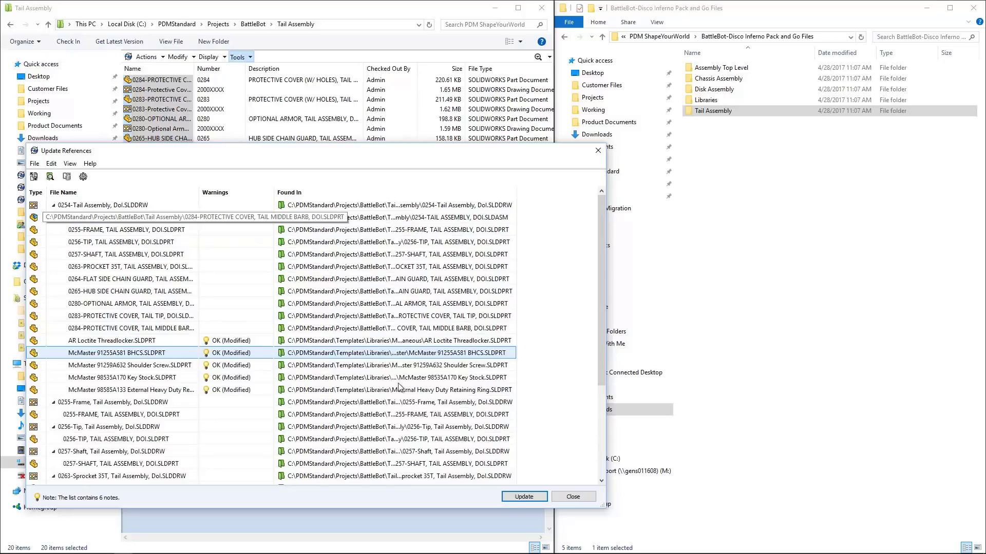
pyautogui.click(524, 496)
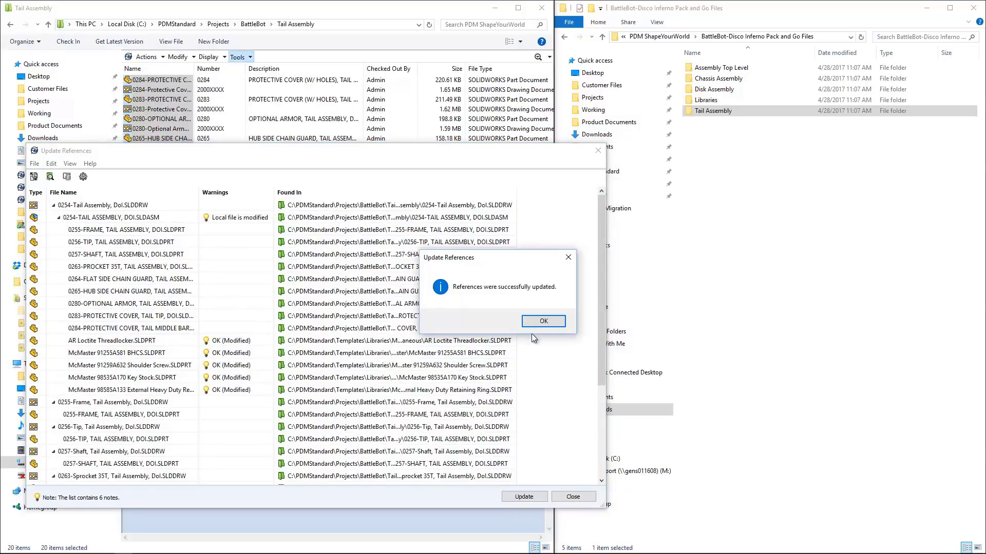
pyautogui.click(543, 321)
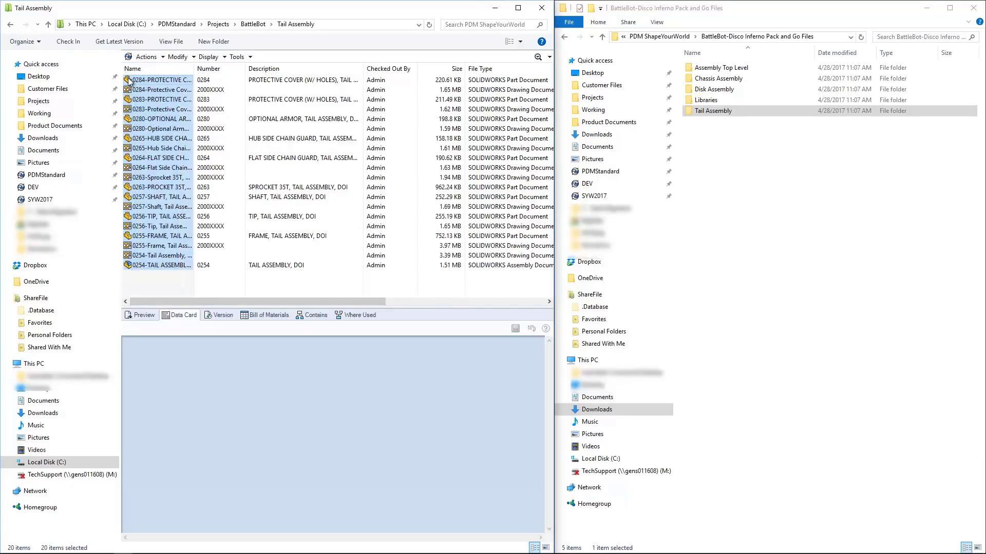
pyautogui.rightClick(161, 80)
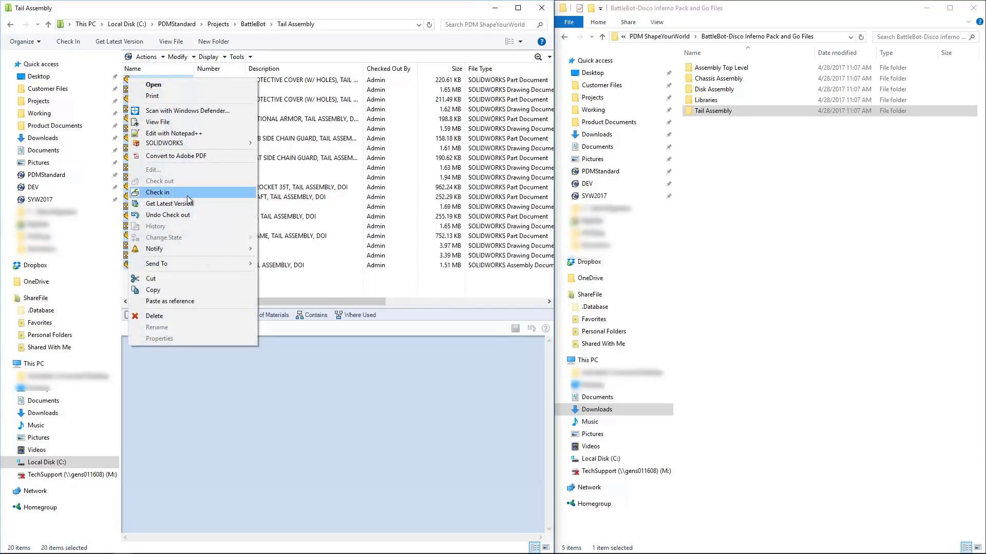
# Check all selected Tail Assembly files into the vault, leaving them Released at version 1
pyautogui.click(157, 192)
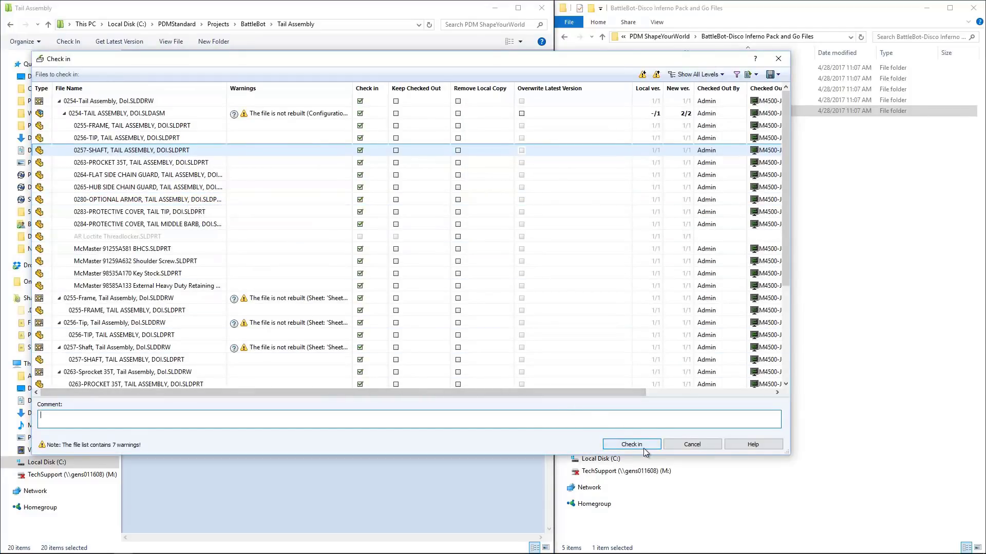
pyautogui.click(631, 444)
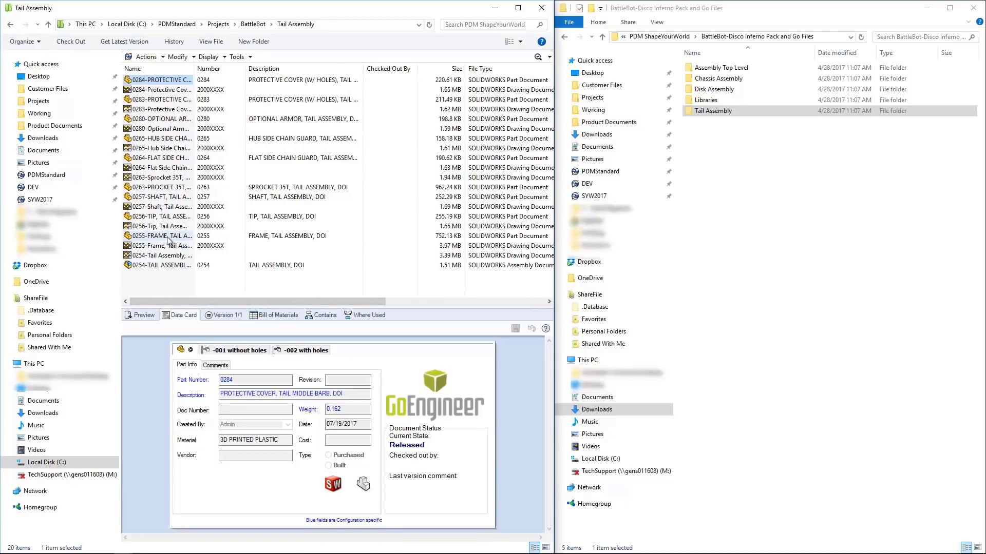
pyautogui.click(164, 236)
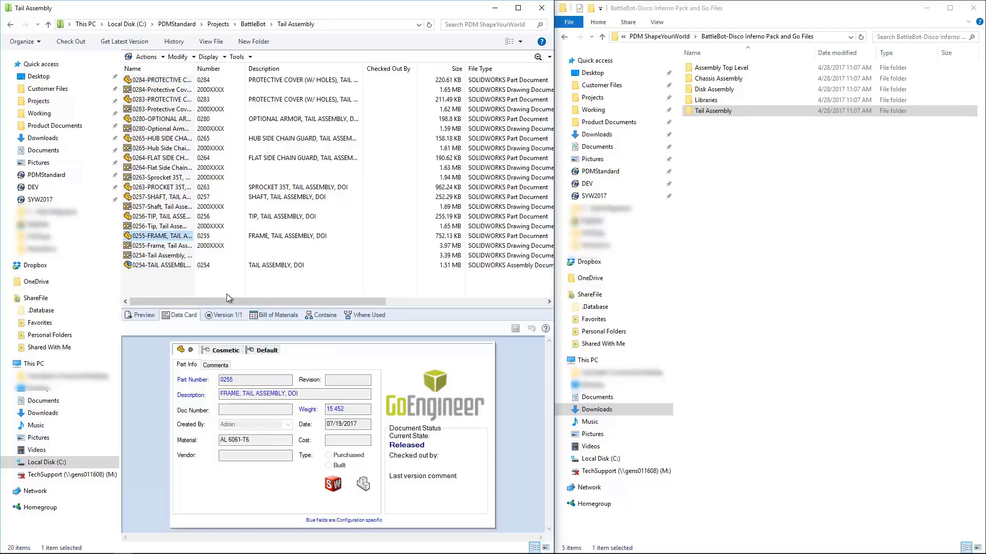
# Set every file's revision from its data card value and update the card variable on all files
pyautogui.press('Ctrl+a')
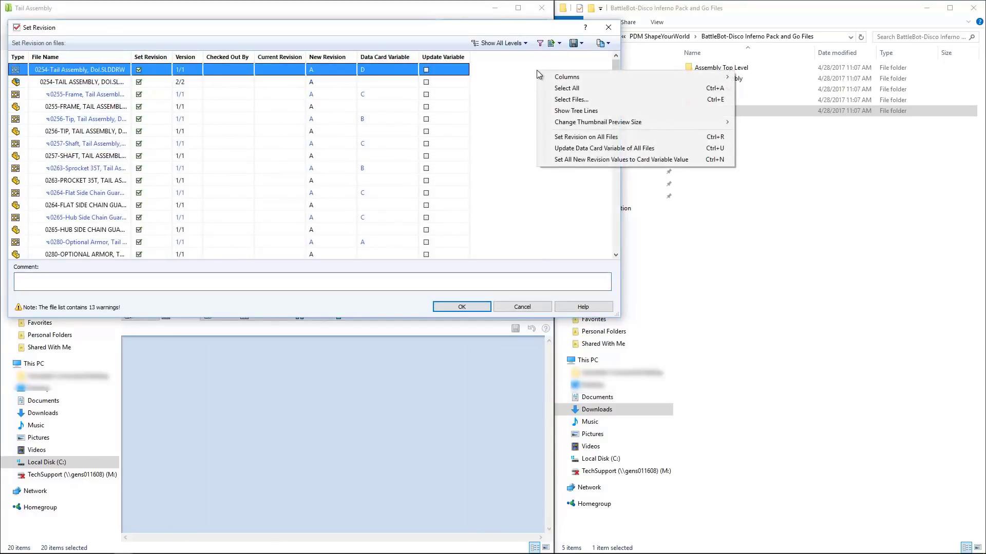
pyautogui.click(566, 87)
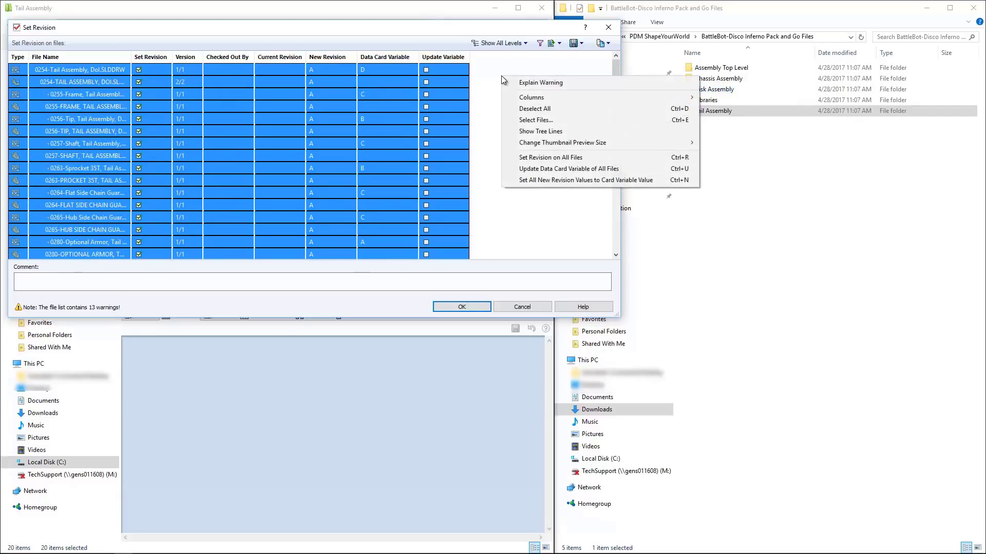
pyautogui.moveTo(562, 142)
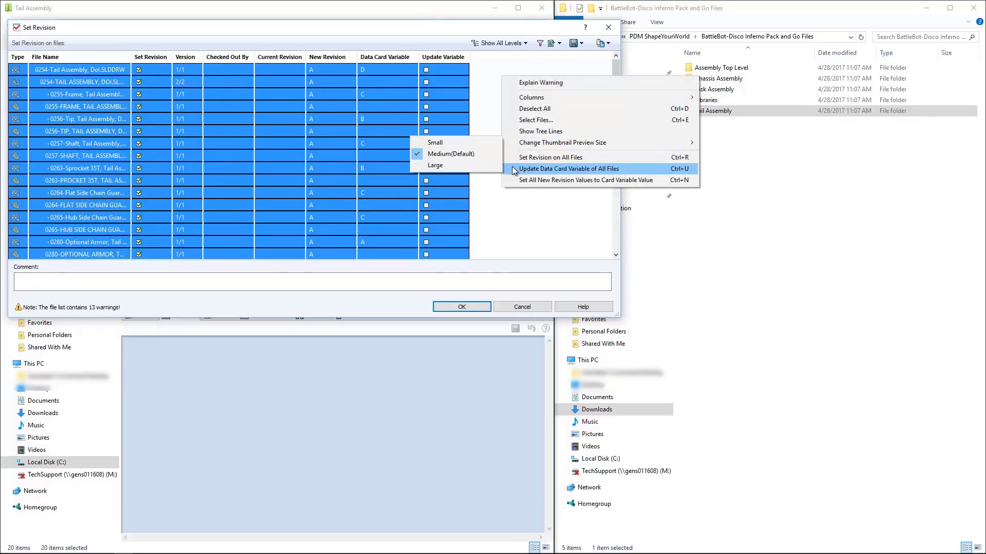
pyautogui.click(569, 168)
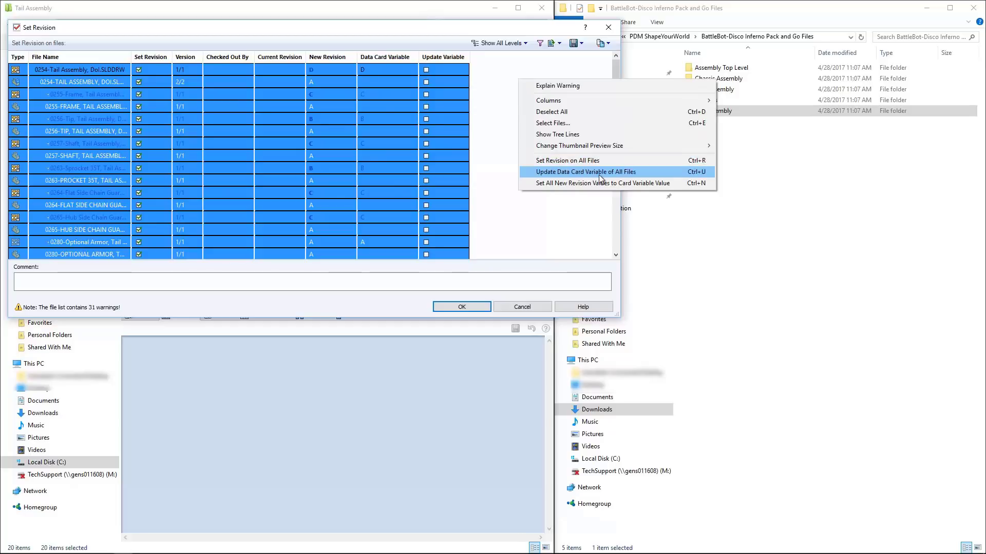
pyautogui.click(585, 172)
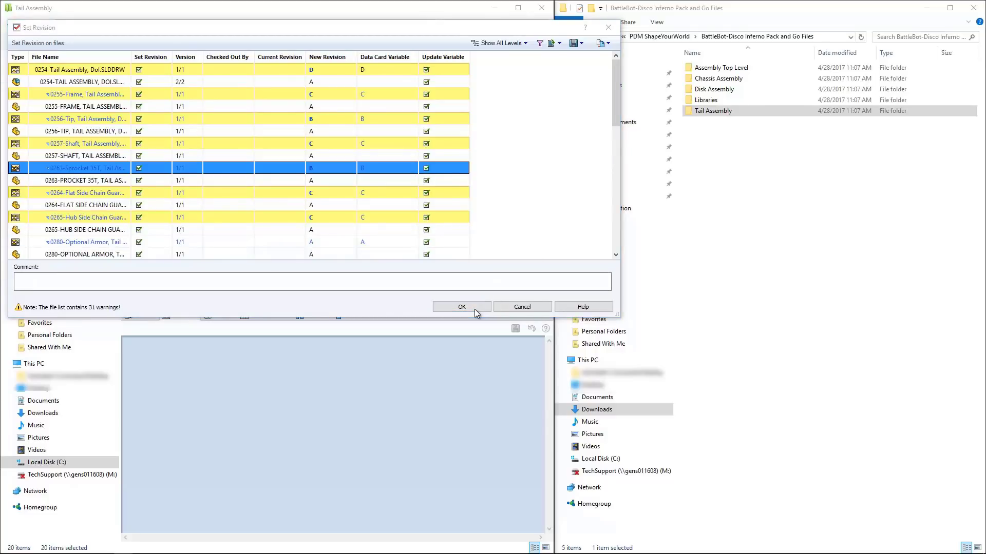
pyautogui.click(461, 307)
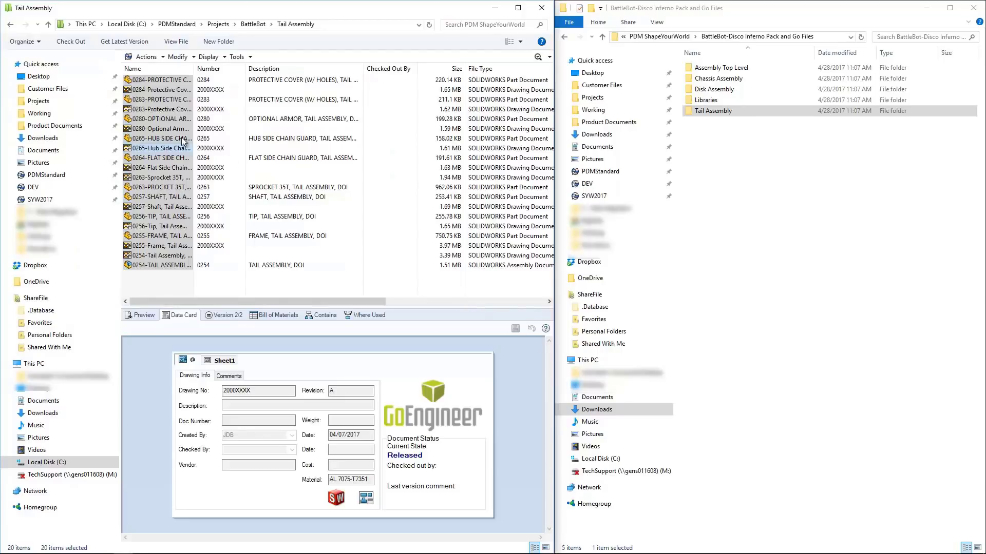
pyautogui.click(160, 158)
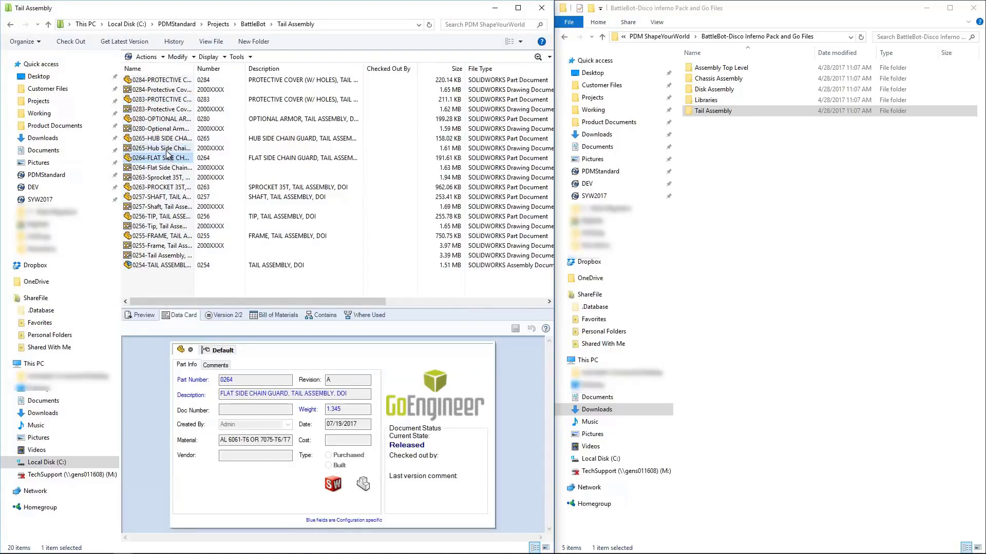
pyautogui.click(160, 148)
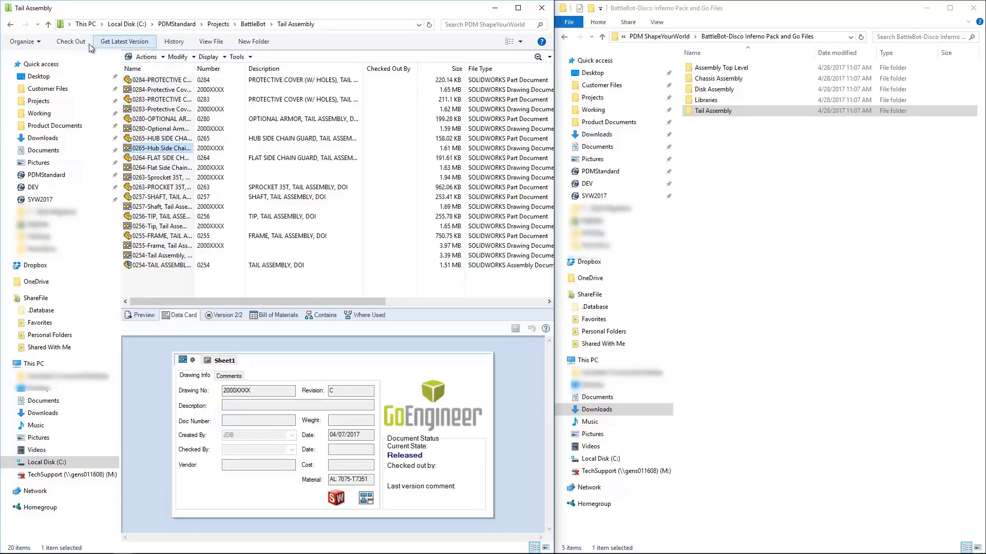
pyautogui.click(148, 56)
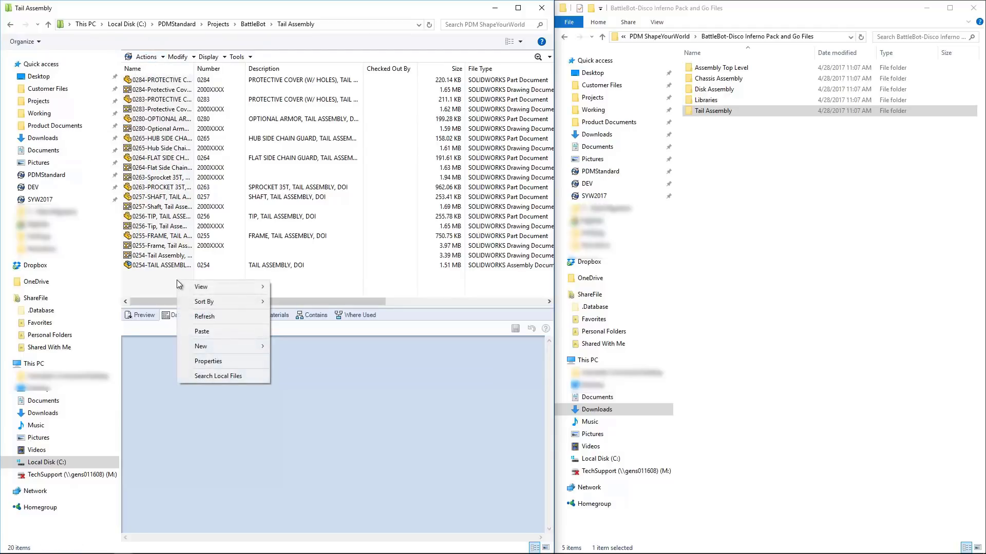
pyautogui.click(201, 346)
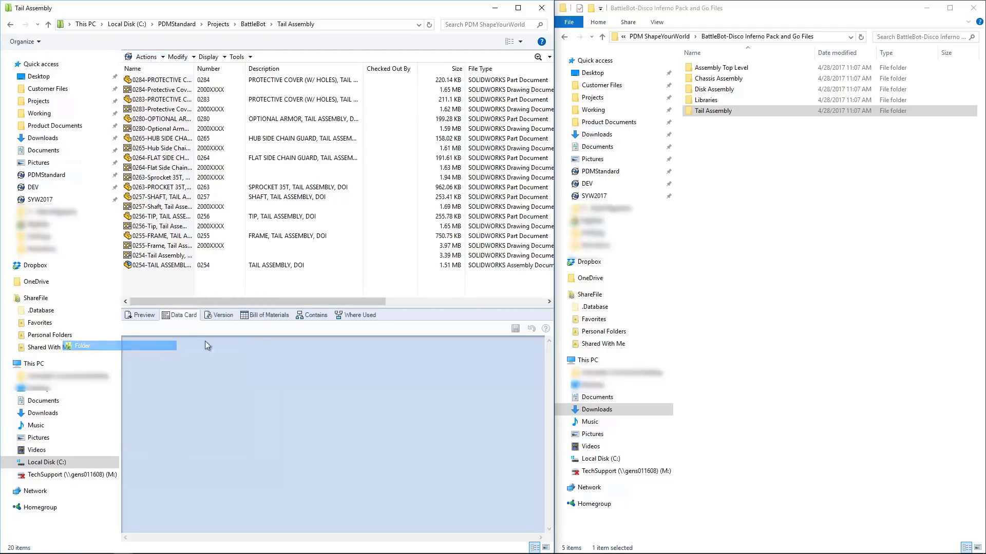